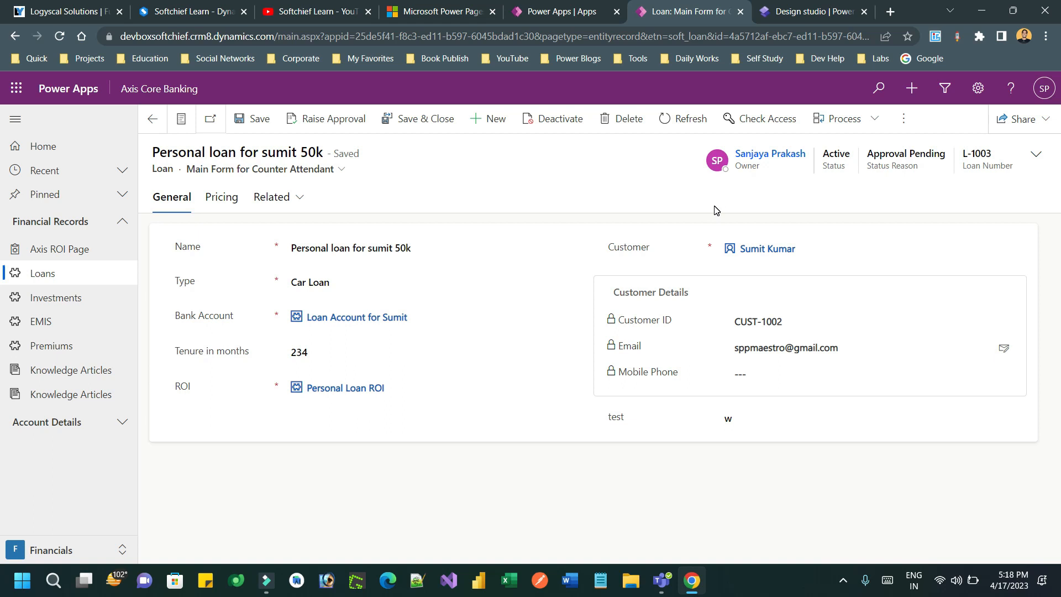
pyautogui.moveTo(626, 380)
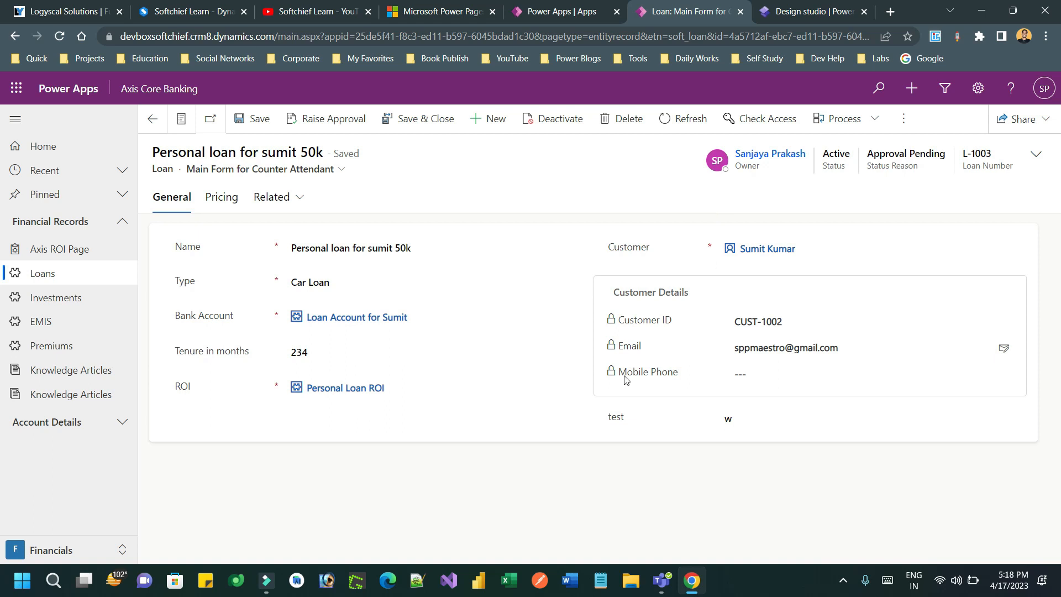
pyautogui.doubleClick(648, 371)
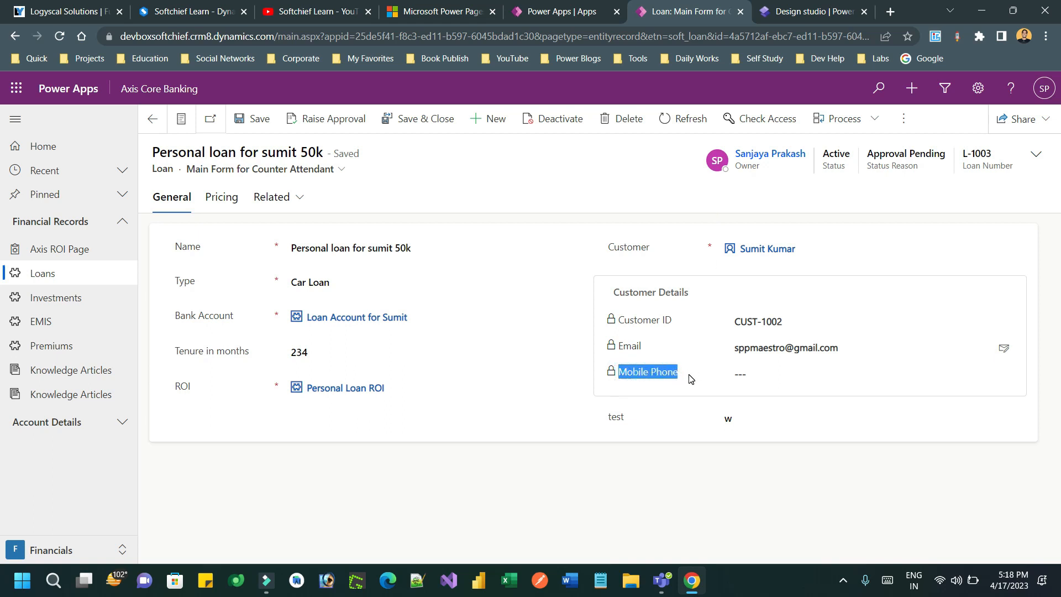
pyautogui.moveTo(659, 376)
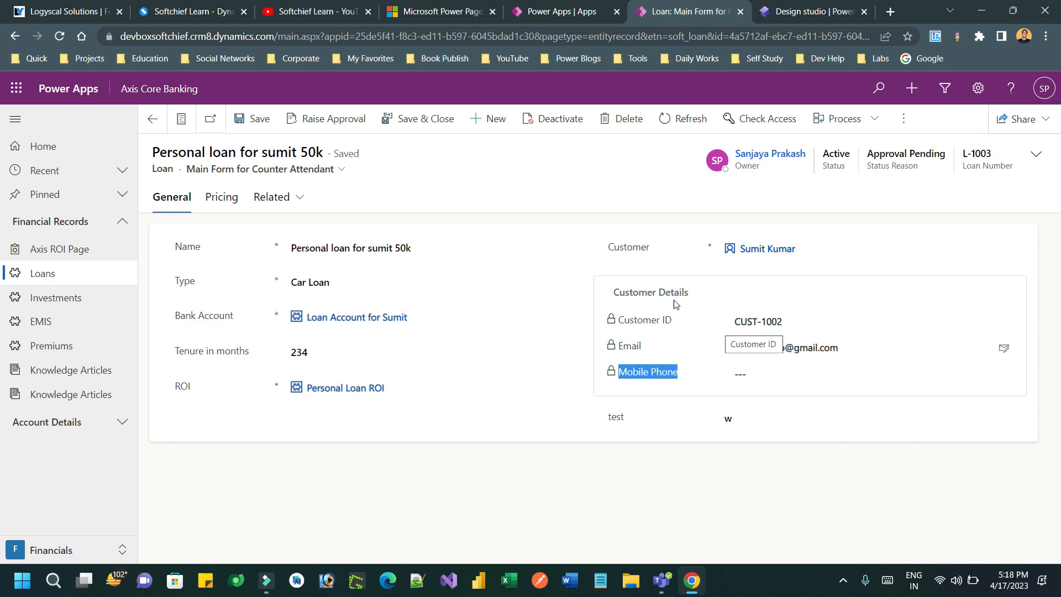
pyautogui.click(335, 279)
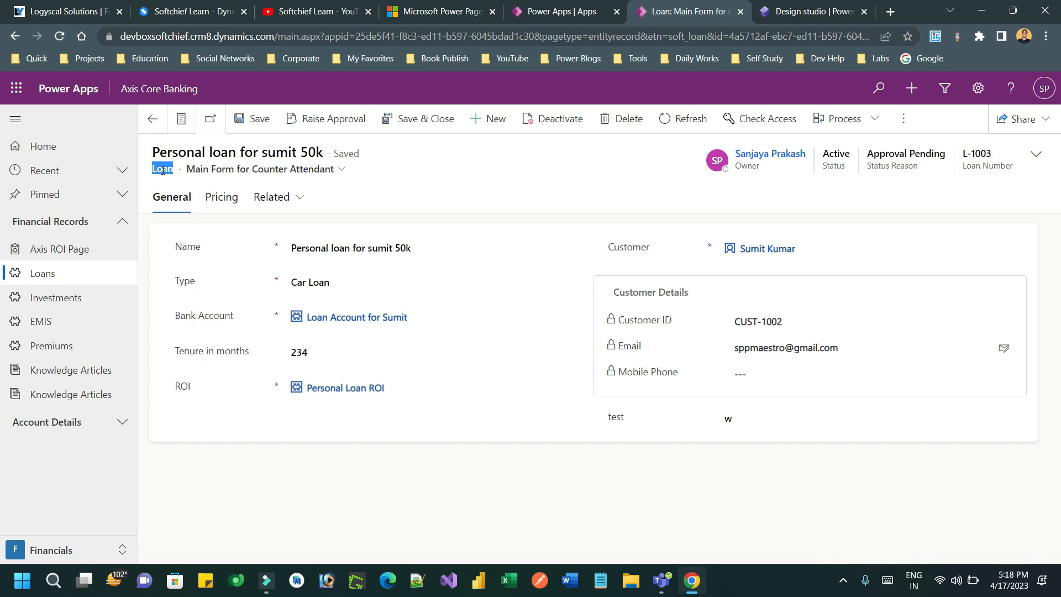
pyautogui.doubleClick(650, 292)
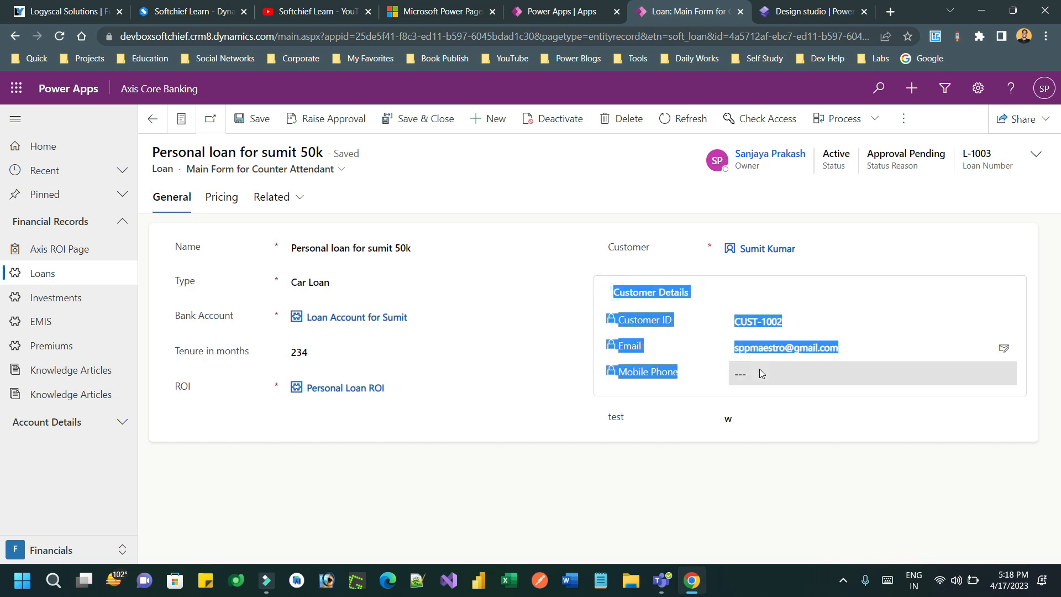
pyautogui.click(811, 372)
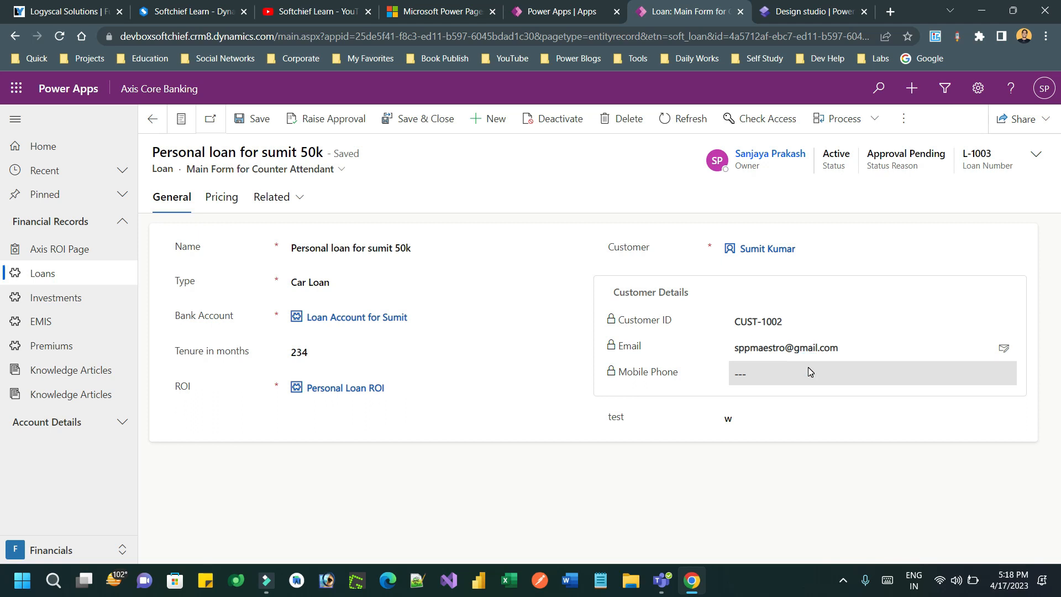
pyautogui.moveTo(794, 378)
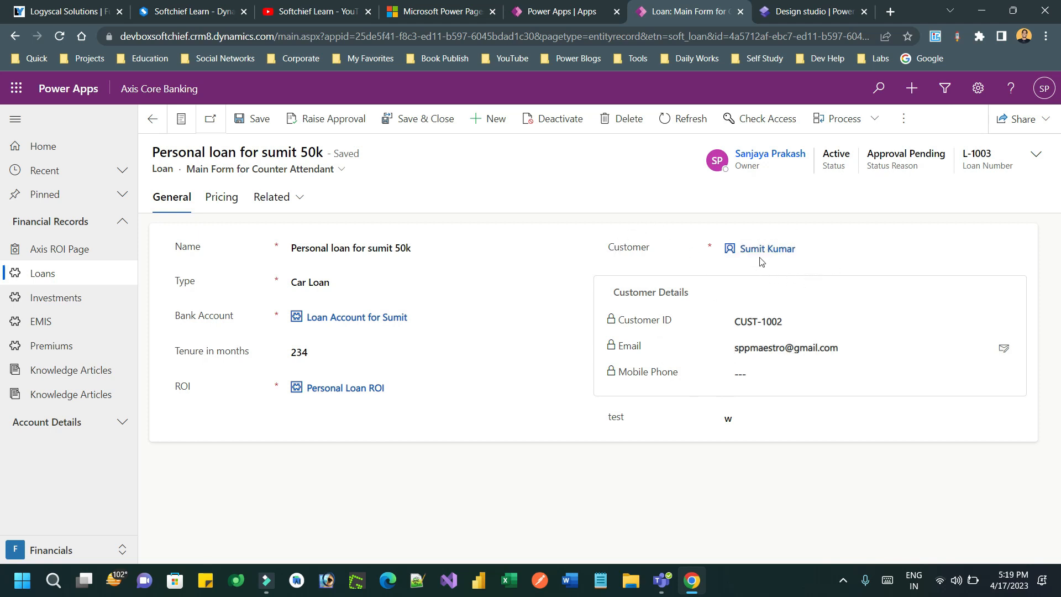
pyautogui.click(767, 248)
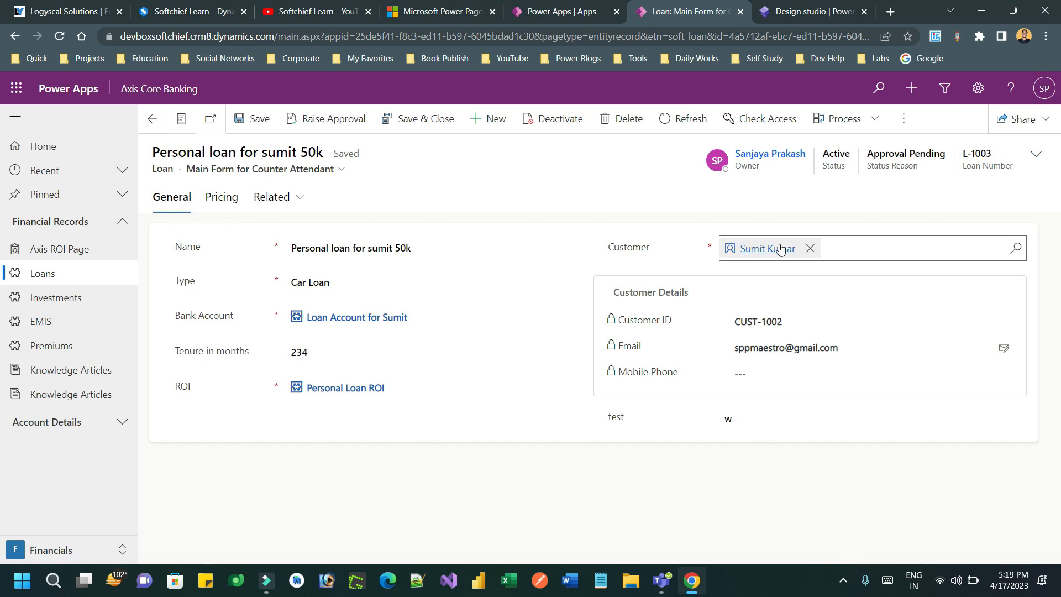
pyautogui.moveTo(774, 249)
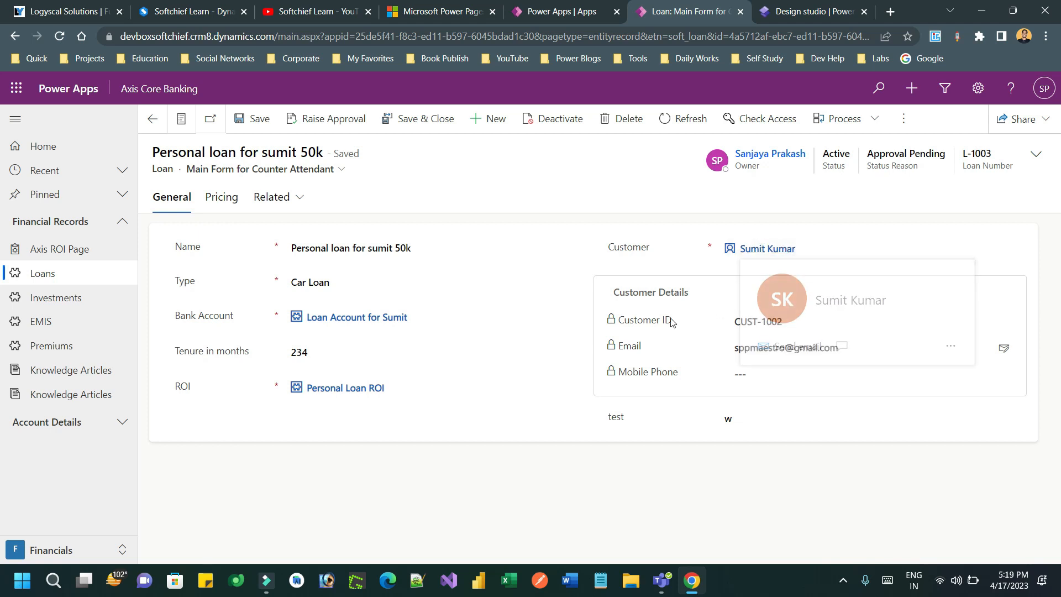
pyautogui.moveTo(667, 356)
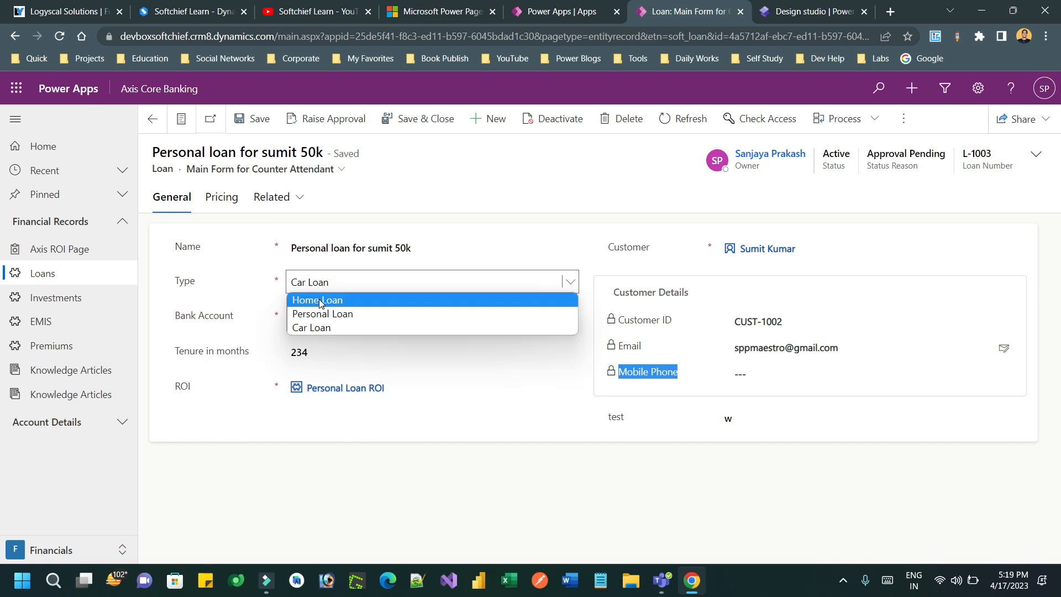
# Save the loan as a Home Loan and refresh the form so Mobile Phone disappears.
pyautogui.click(317, 300)
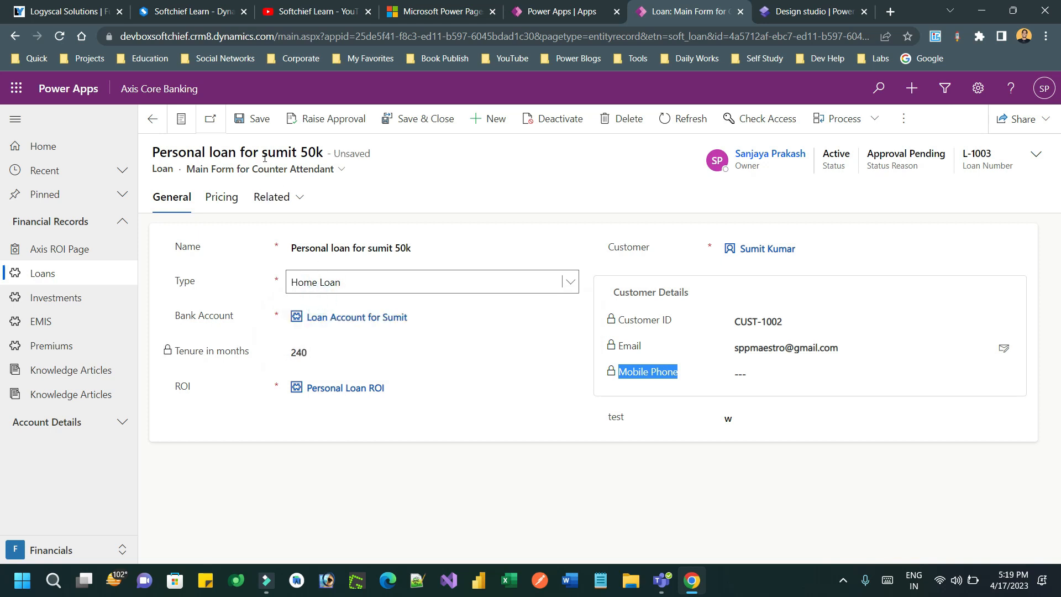
pyautogui.click(255, 118)
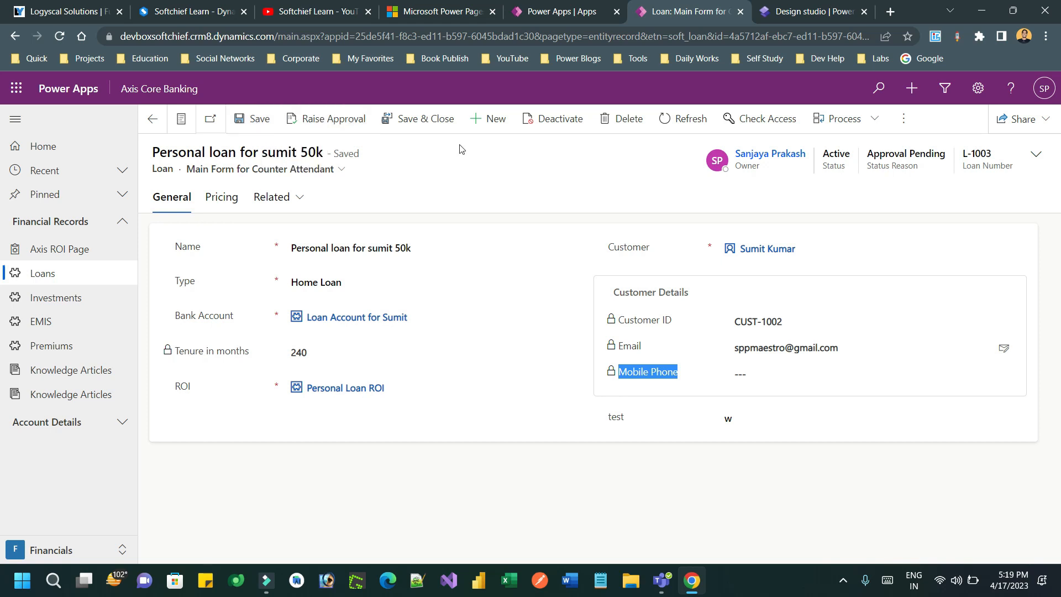
pyautogui.click(685, 119)
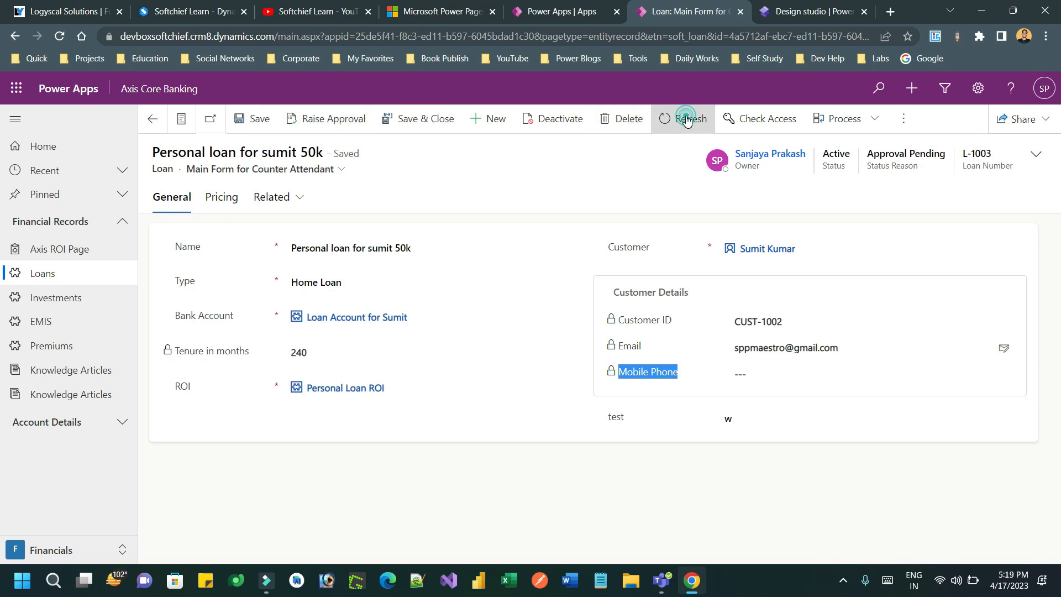
pyautogui.click(685, 119)
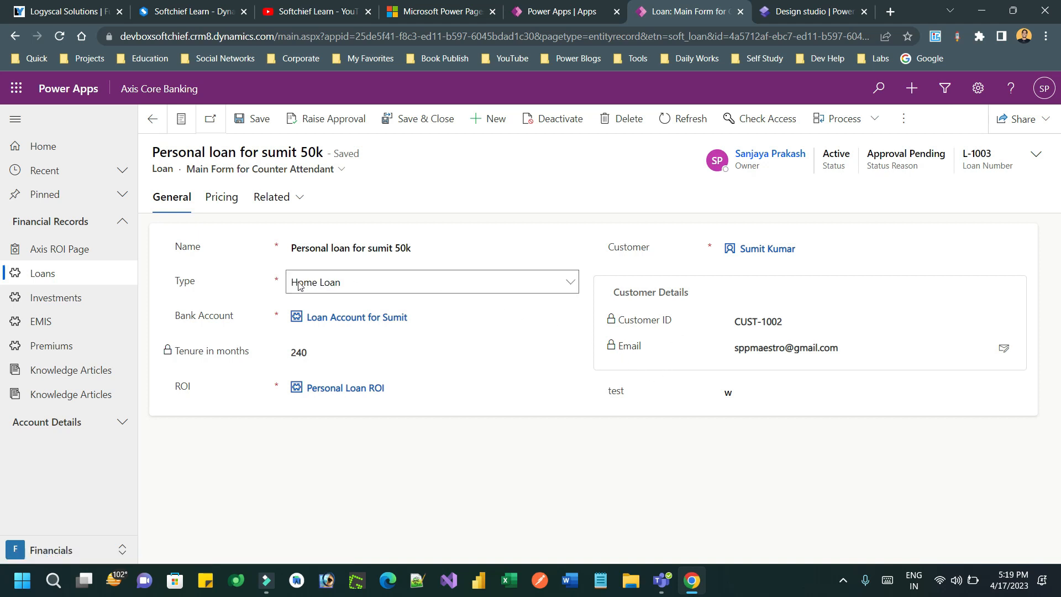
pyautogui.moveTo(381, 295)
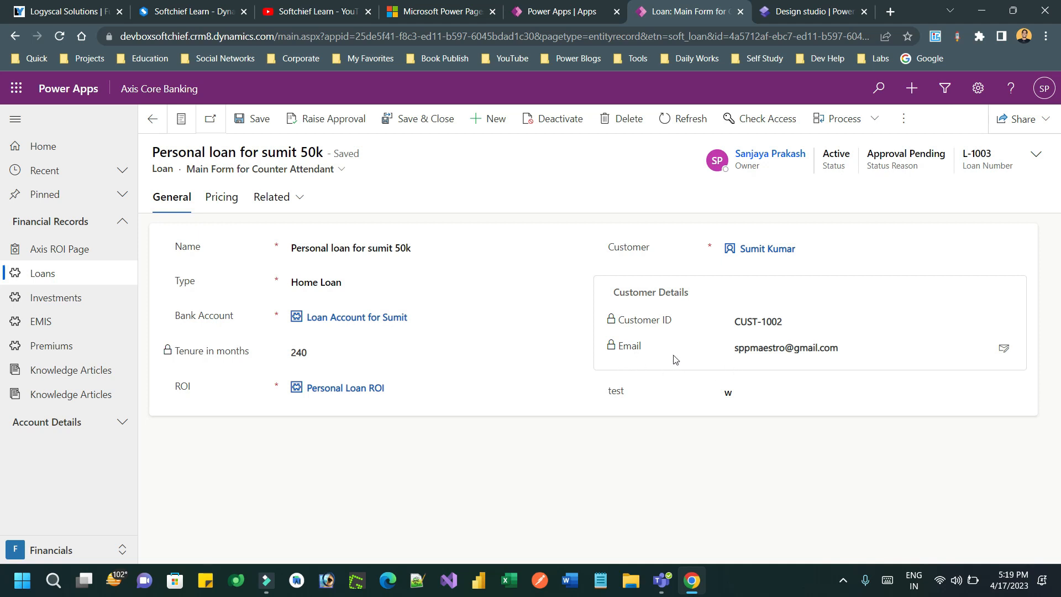
pyautogui.moveTo(152, 120)
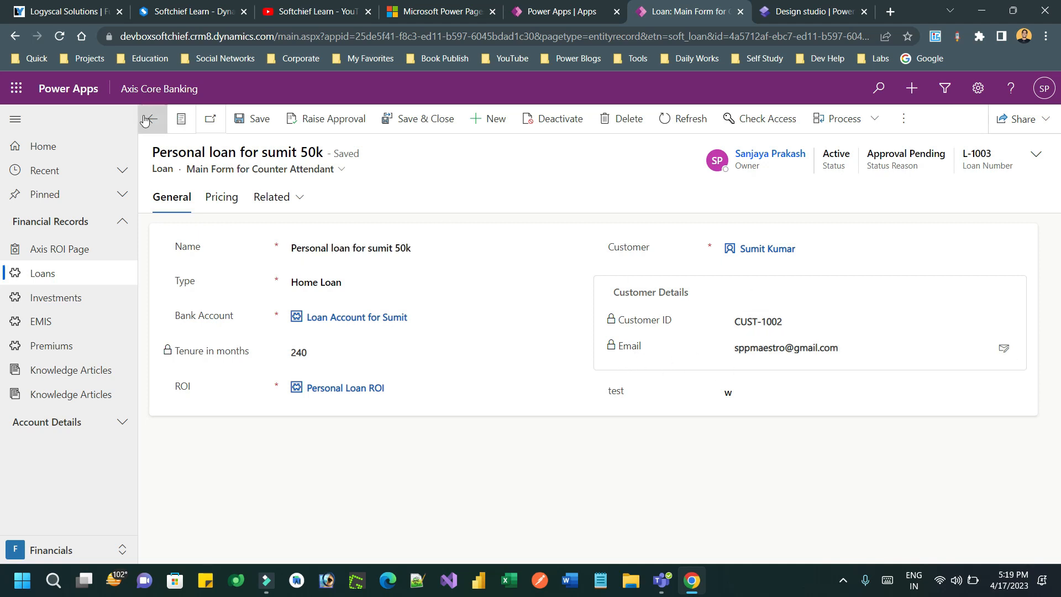
# Return to Active Loans and open the Home Loan record 'sumit loan'.
pyautogui.click(150, 120)
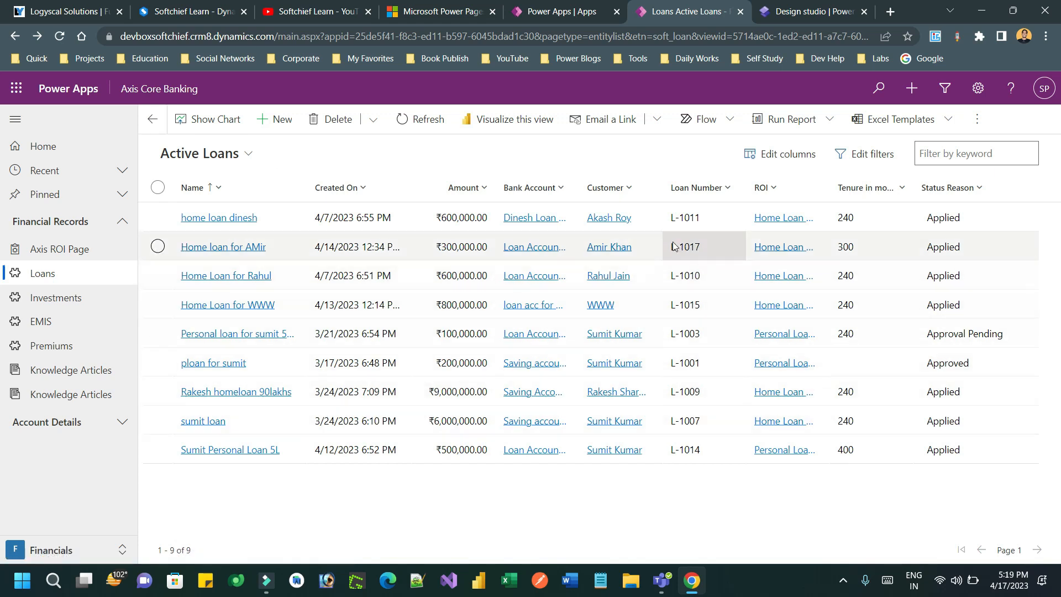
pyautogui.click(223, 247)
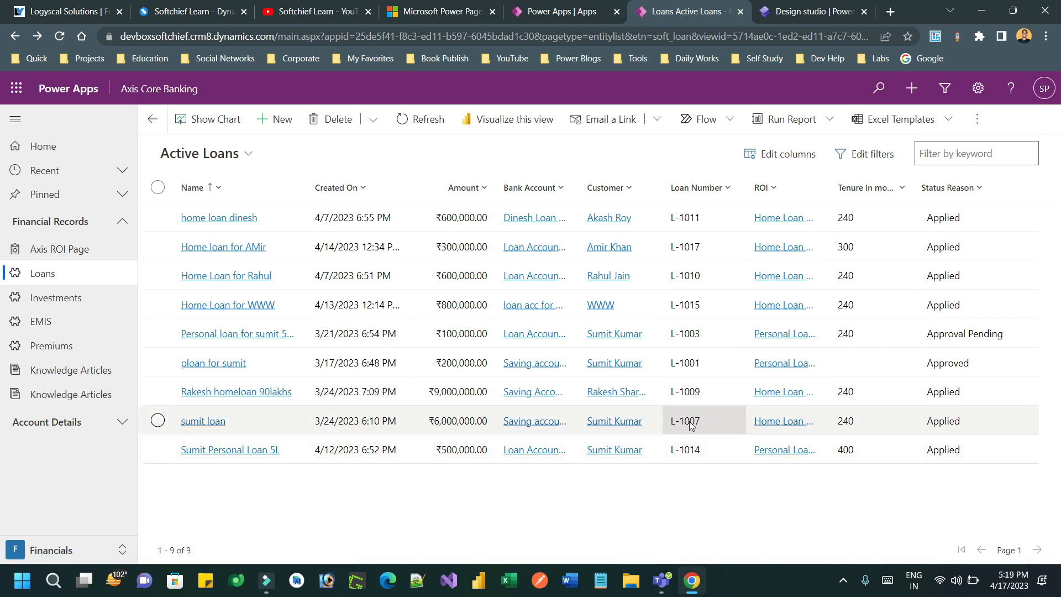
pyautogui.click(202, 420)
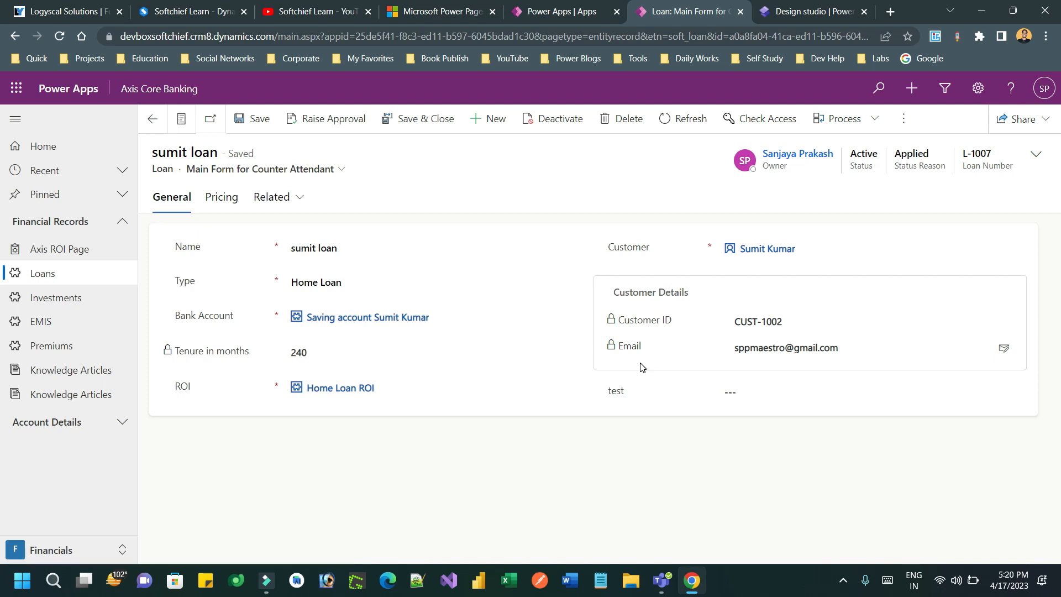
pyautogui.moveTo(327, 205)
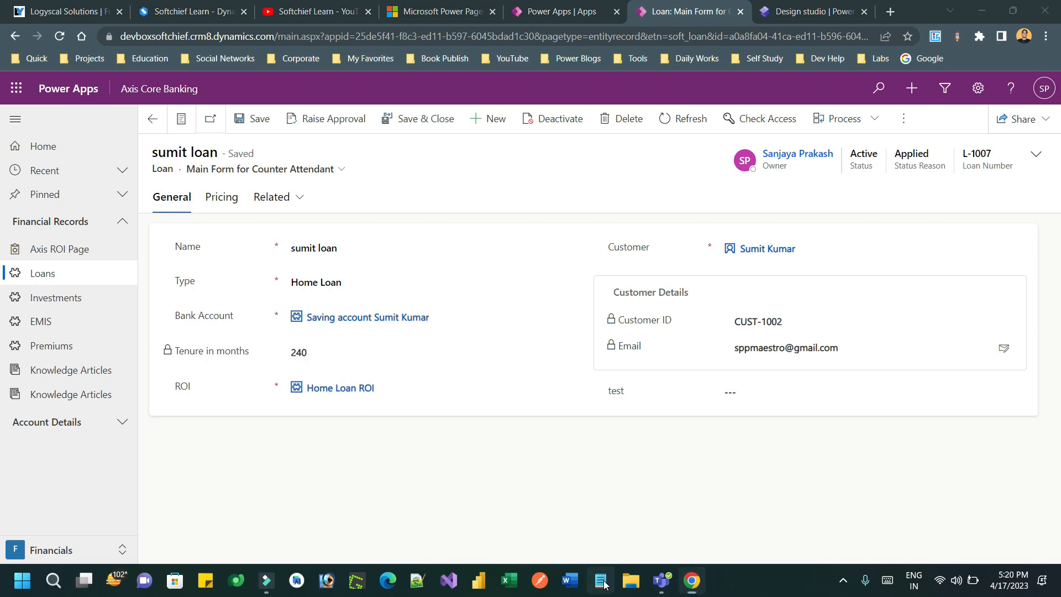
# Check Notepad's recent files list from the taskbar and dismiss it.
pyautogui.rightClick(601, 579)
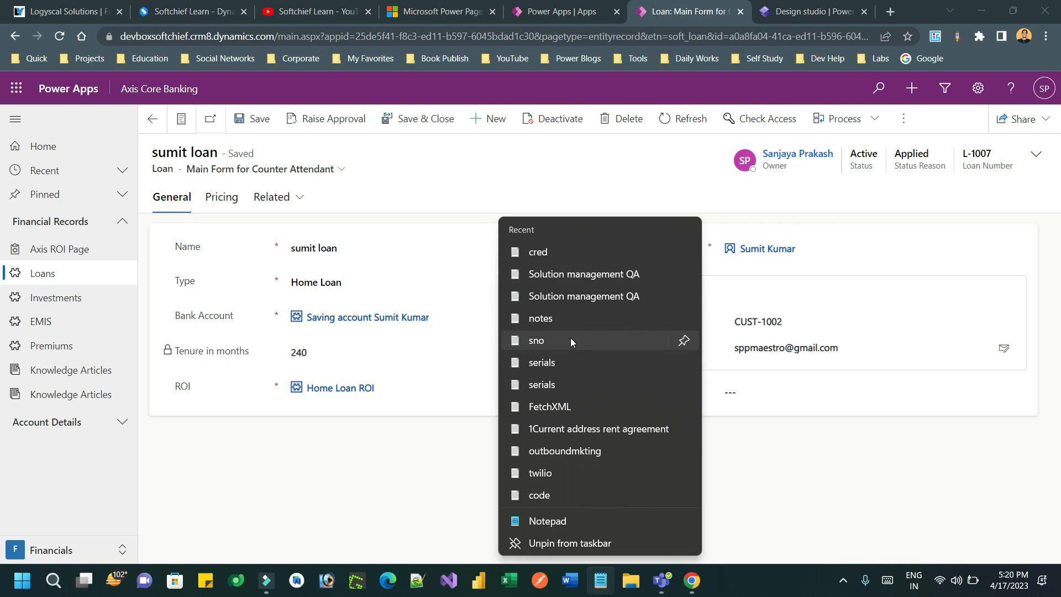
pyautogui.moveTo(588, 396)
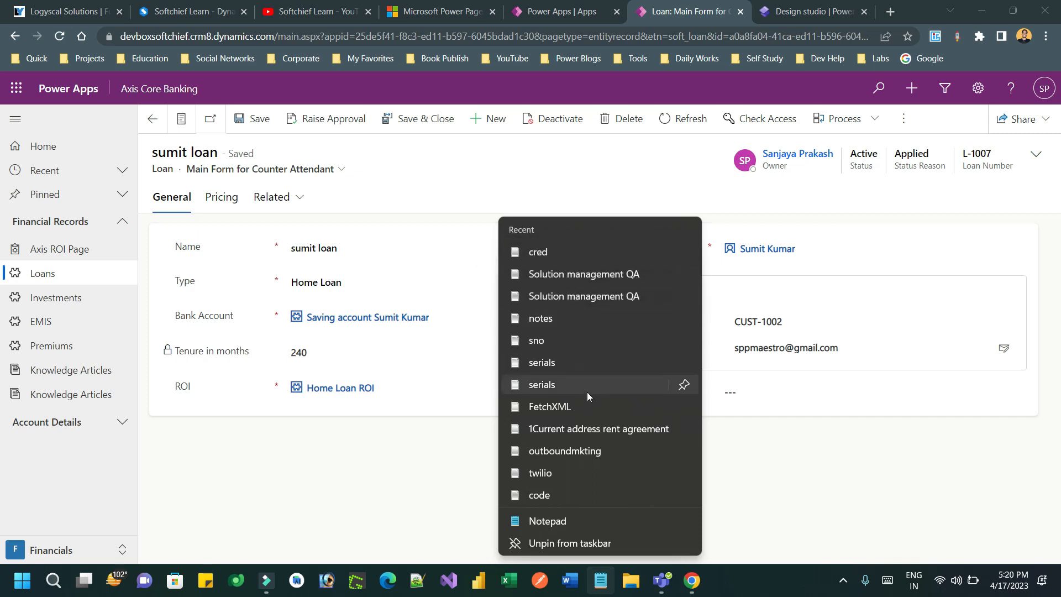
pyautogui.moveTo(757, 489)
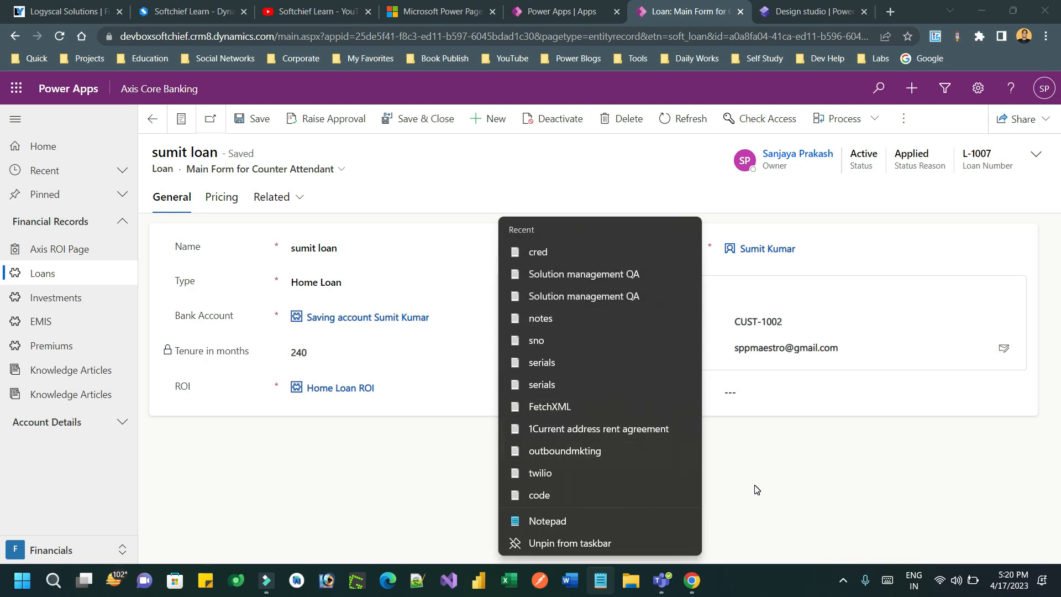
pyautogui.click(630, 579)
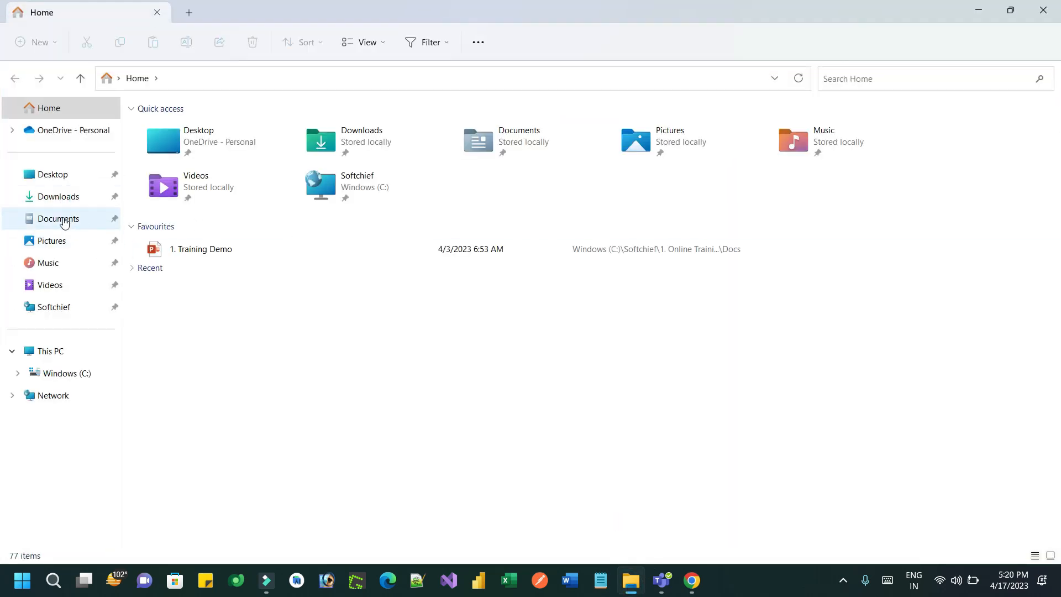
# Browse to Downloads > Codes containing loannew.js and launch Notepad.
pyautogui.click(58, 197)
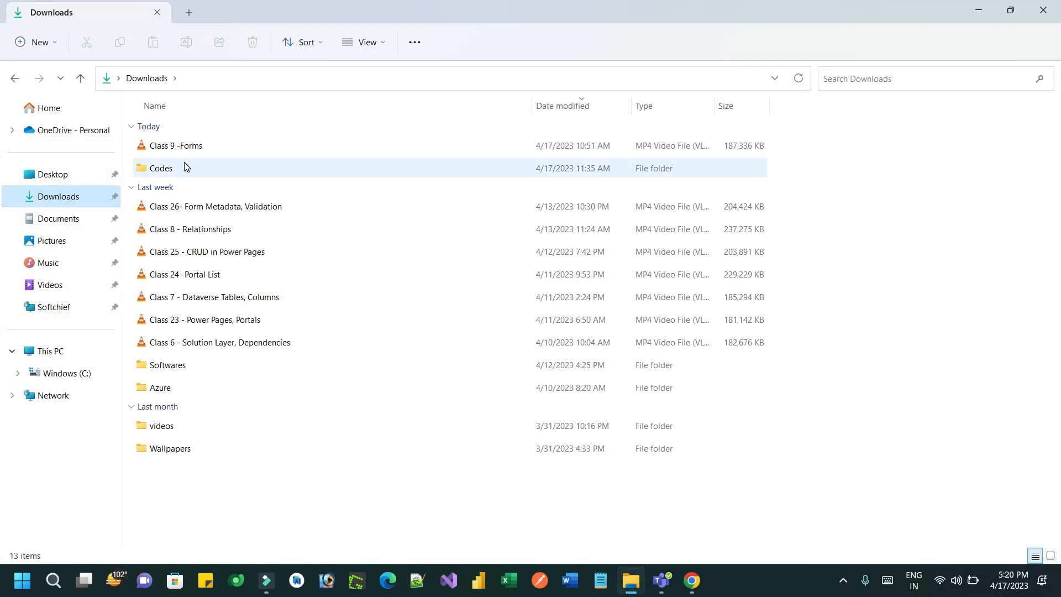
pyautogui.doubleClick(162, 168)
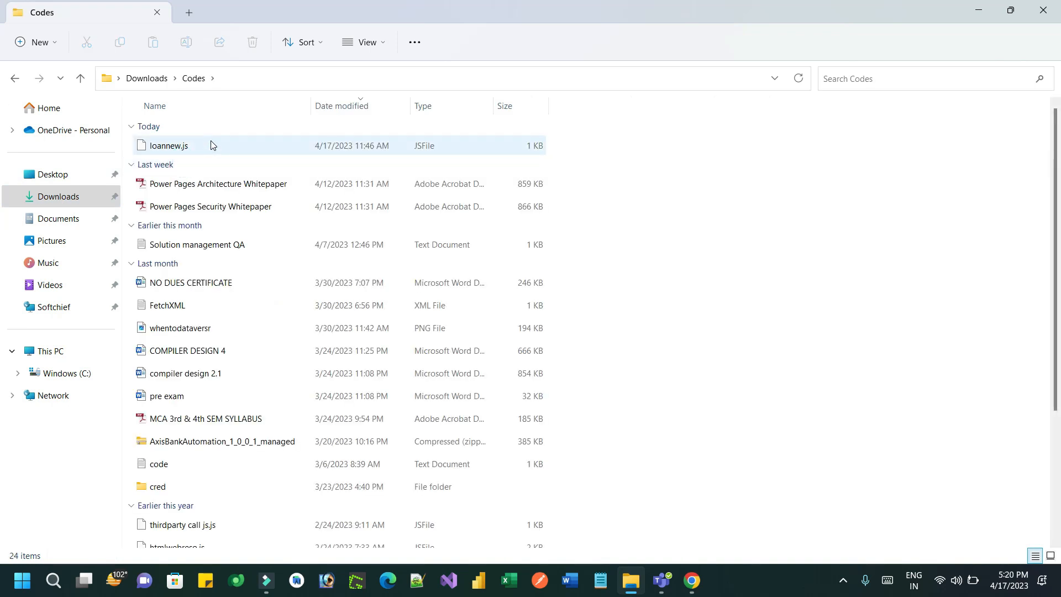
pyautogui.rightClick(212, 146)
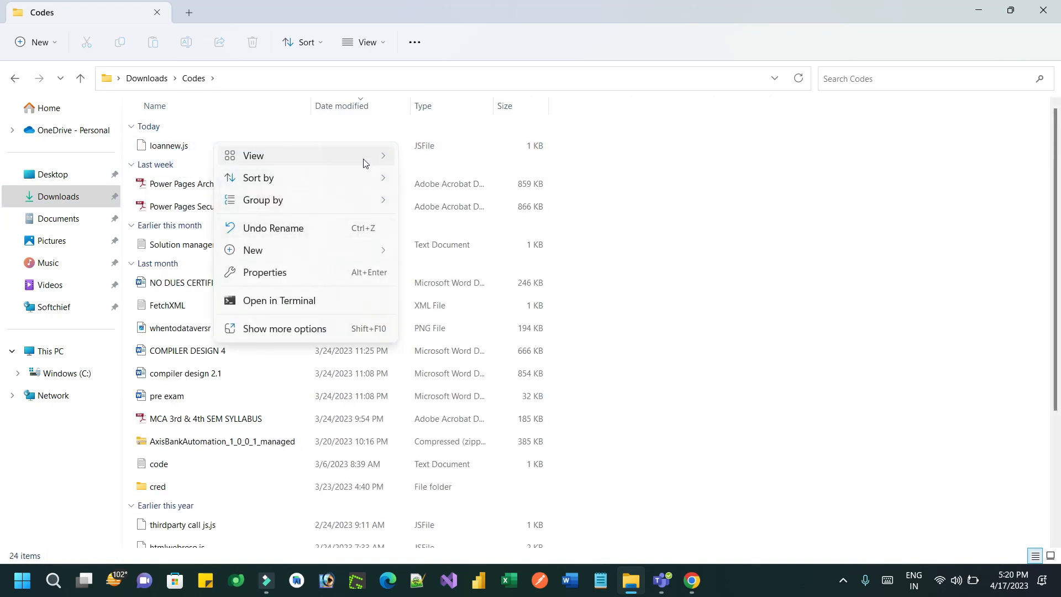
pyautogui.click(342, 328)
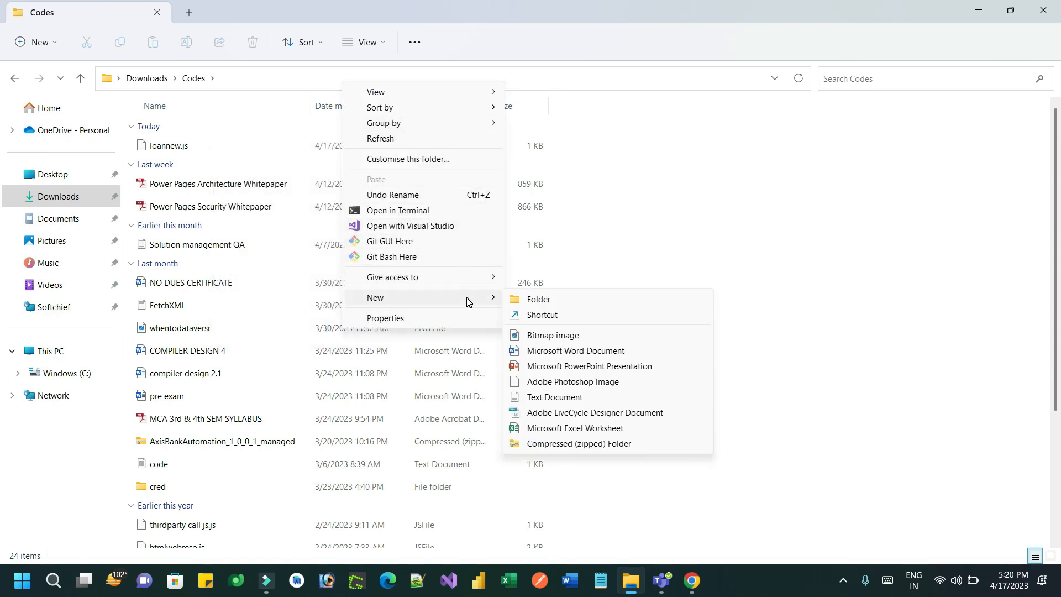
pyautogui.click(178, 144)
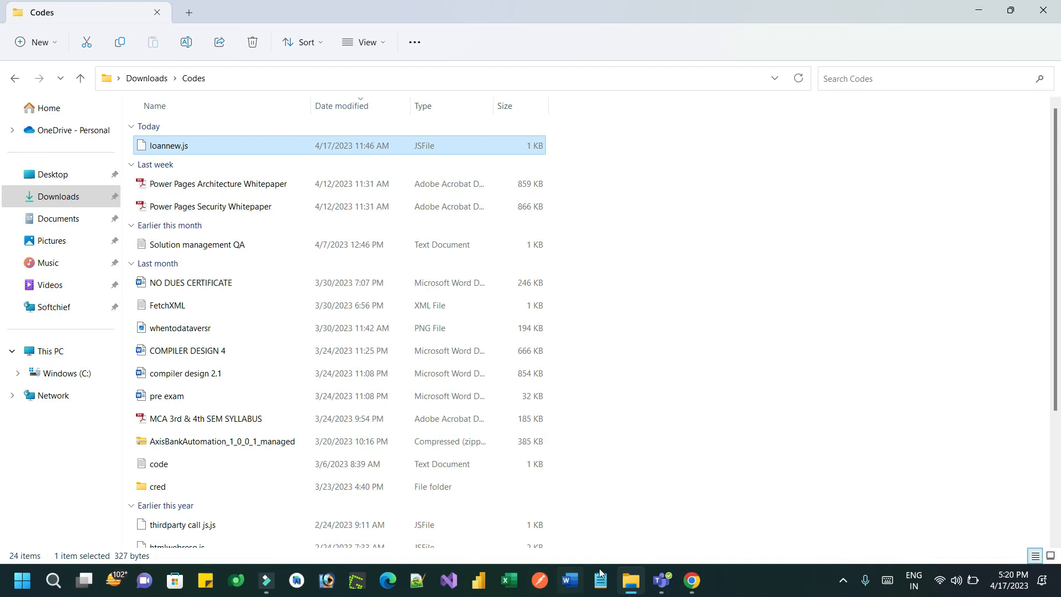
pyautogui.click(601, 579)
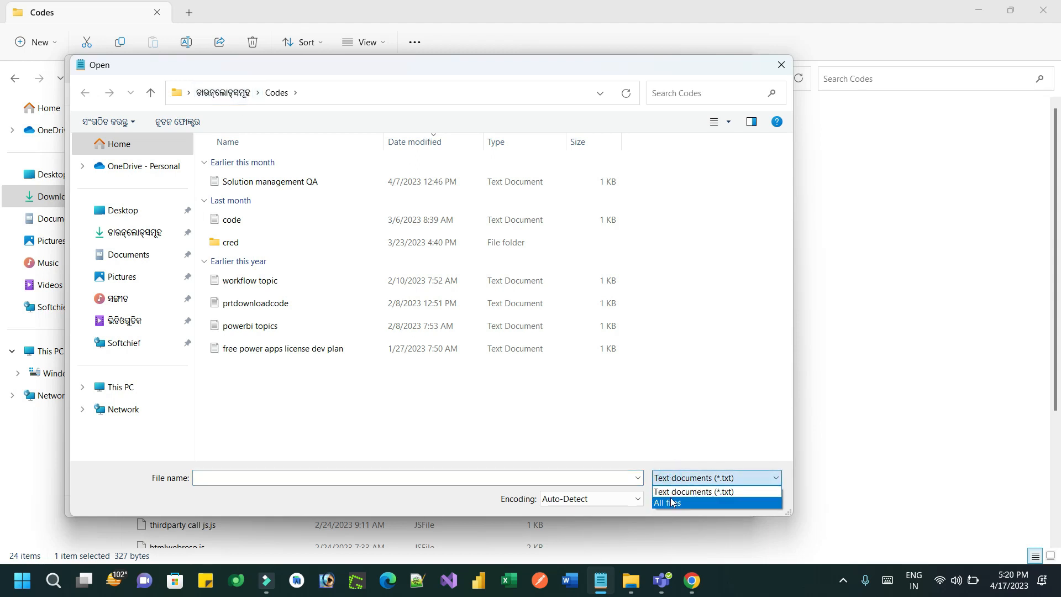
# Show all file types in Codes and maximize the Notepad window.
pyautogui.click(667, 502)
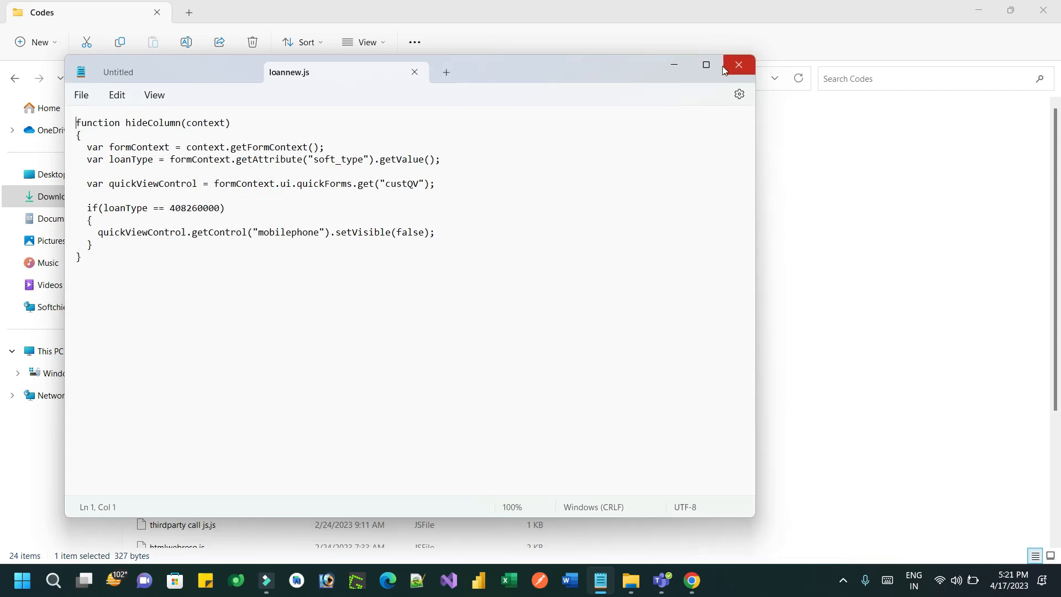
pyautogui.click(705, 64)
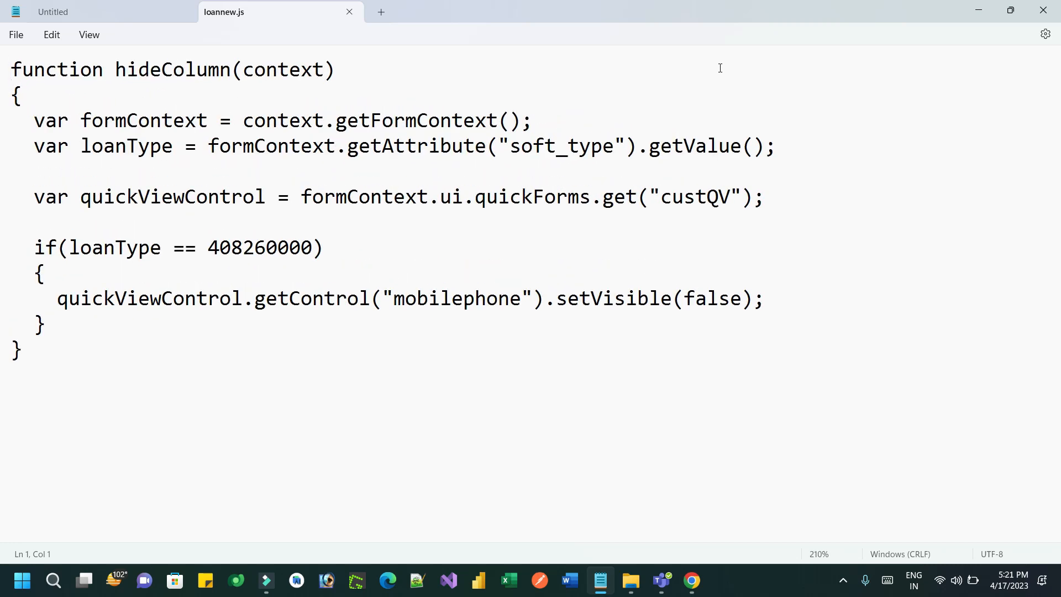
pyautogui.moveTo(241, 71)
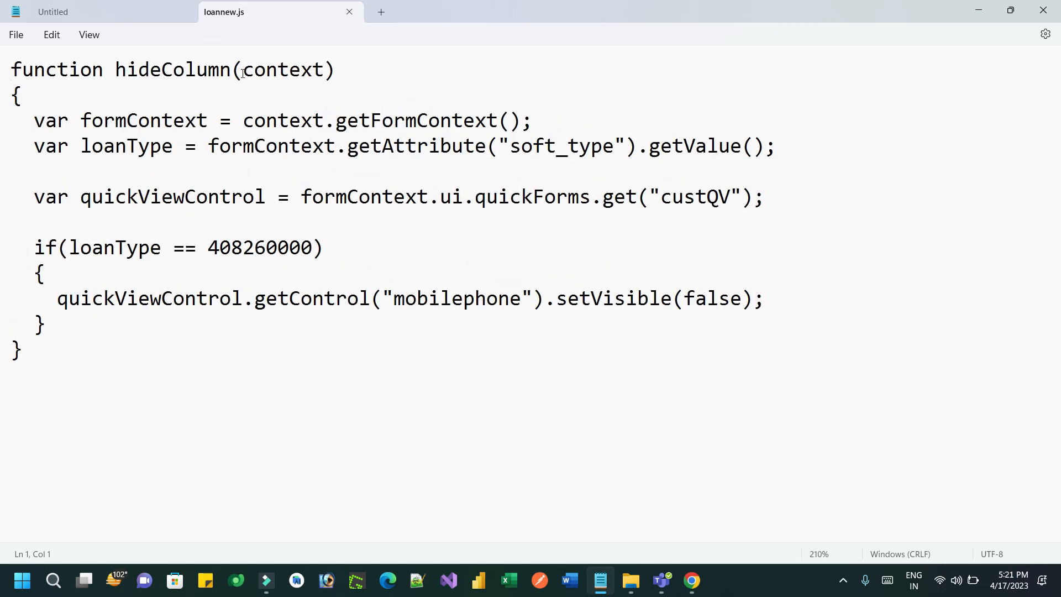
# Highlight the context parameter, loanType and quickViewControl variables in hideColumn.
pyautogui.doubleClick(284, 70)
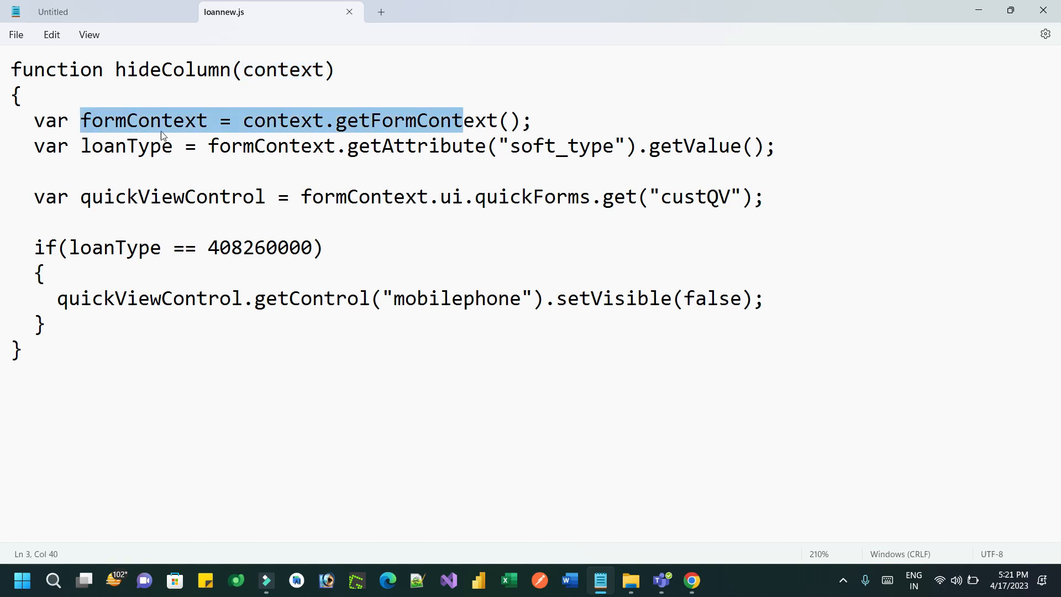
pyautogui.doubleClick(126, 146)
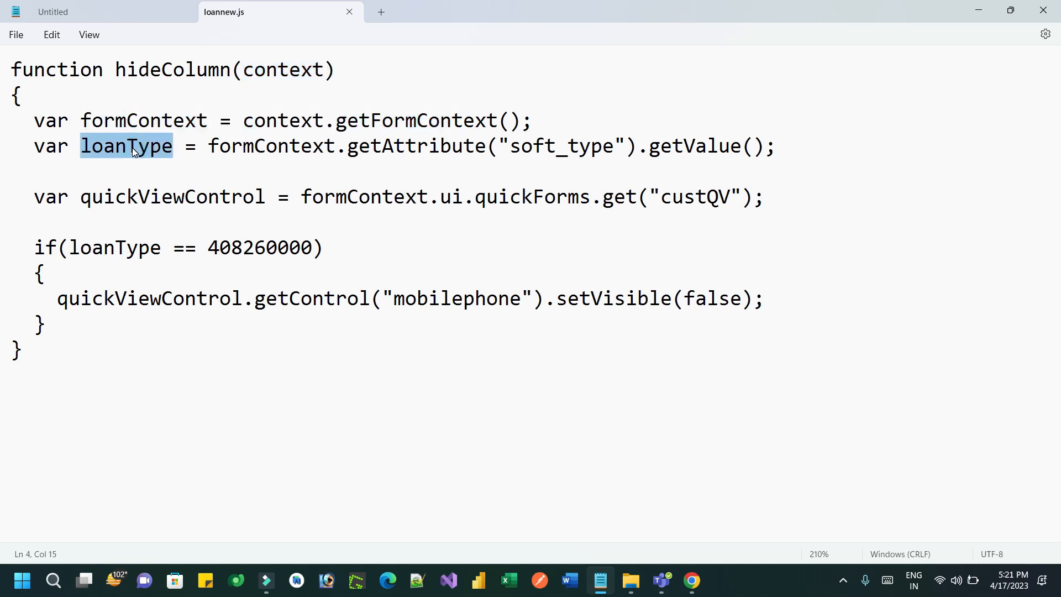
pyautogui.moveTo(613, 145)
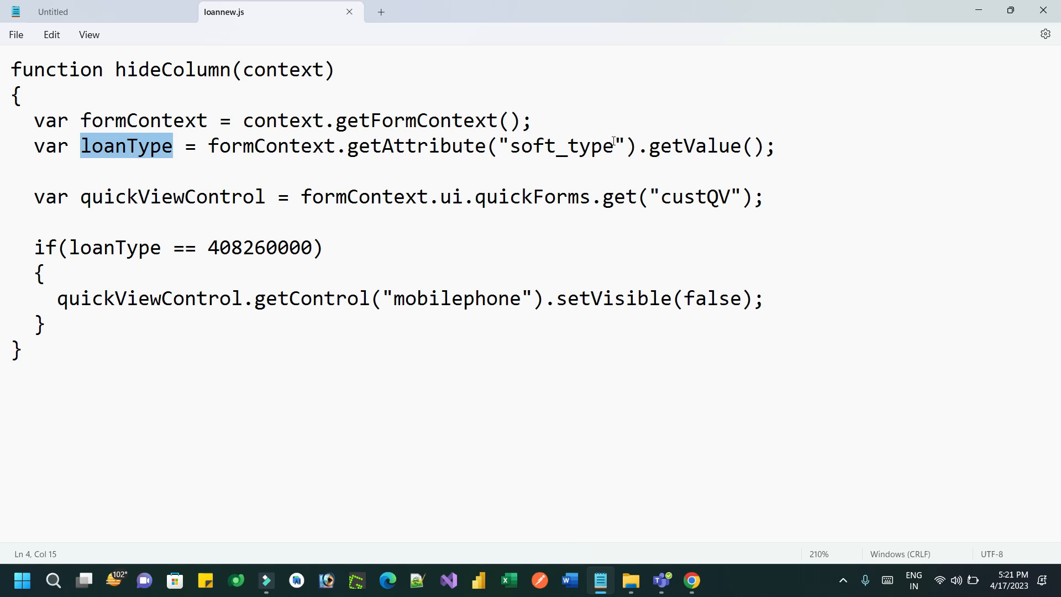
pyautogui.moveTo(599, 154)
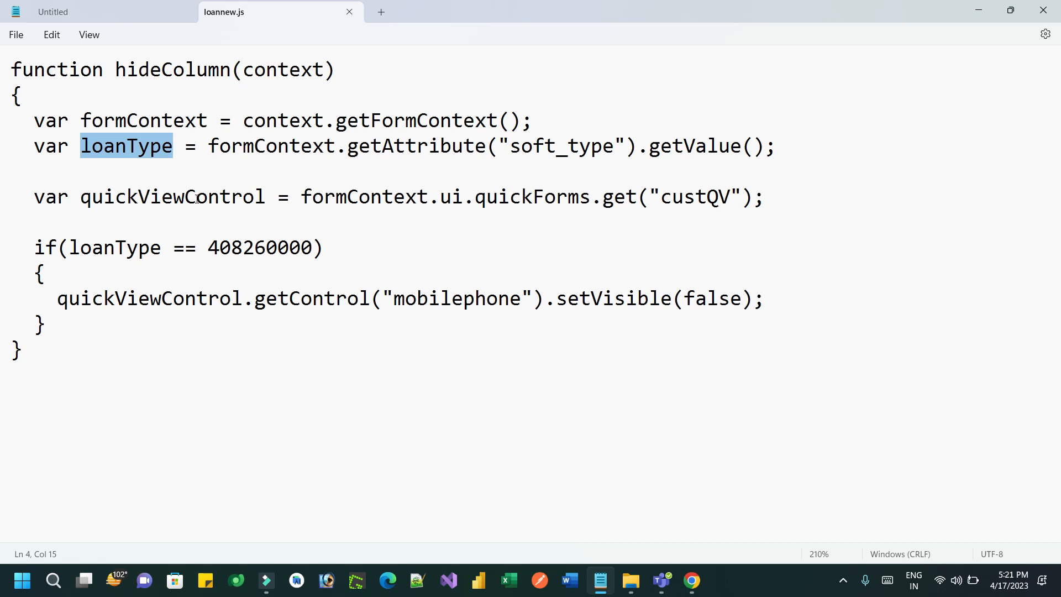
pyautogui.doubleClick(171, 197)
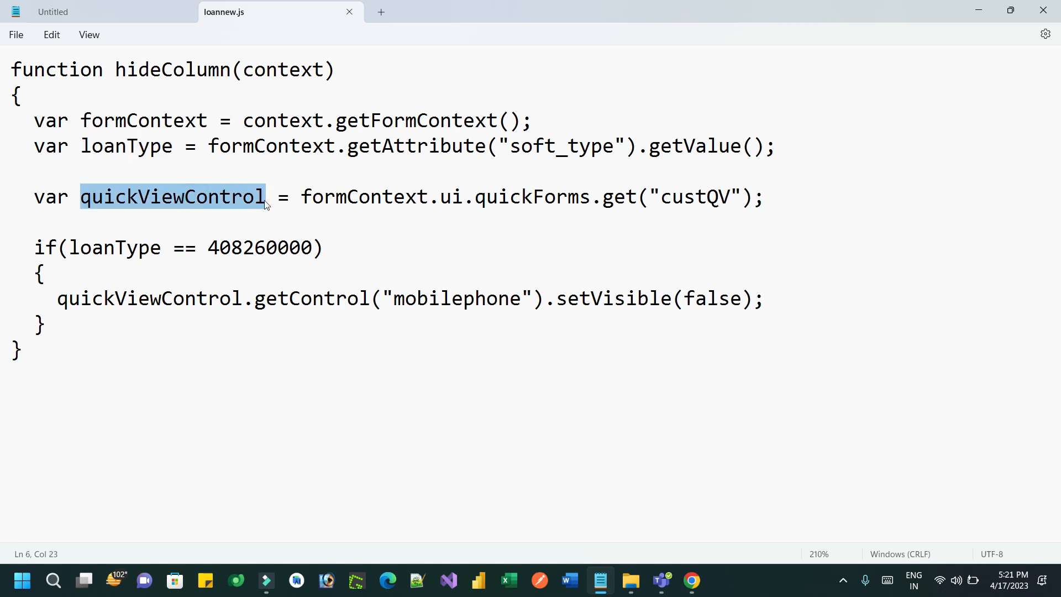
pyautogui.moveTo(302, 197)
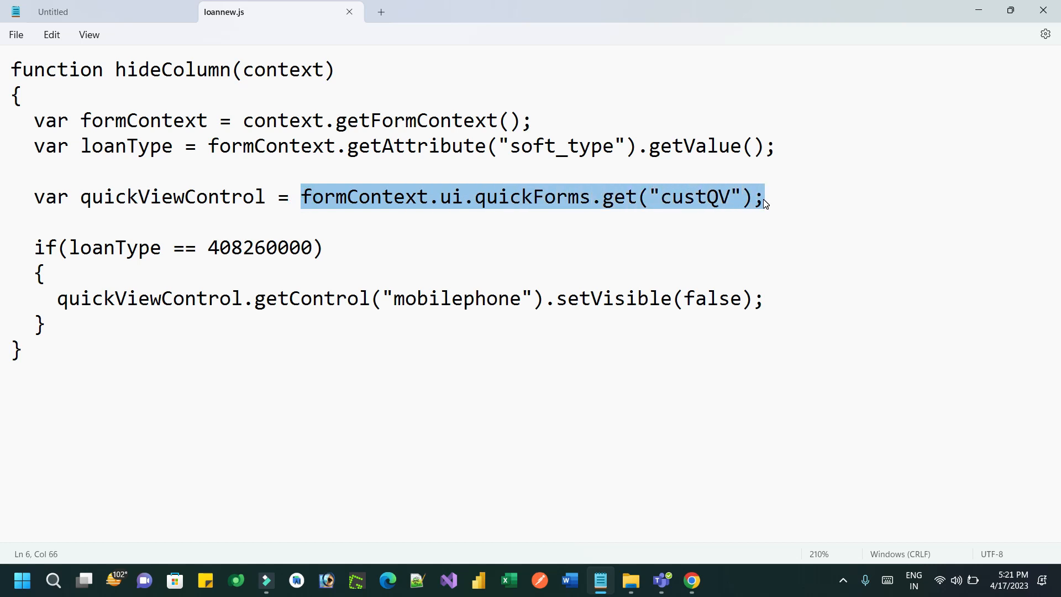
pyautogui.click(775, 208)
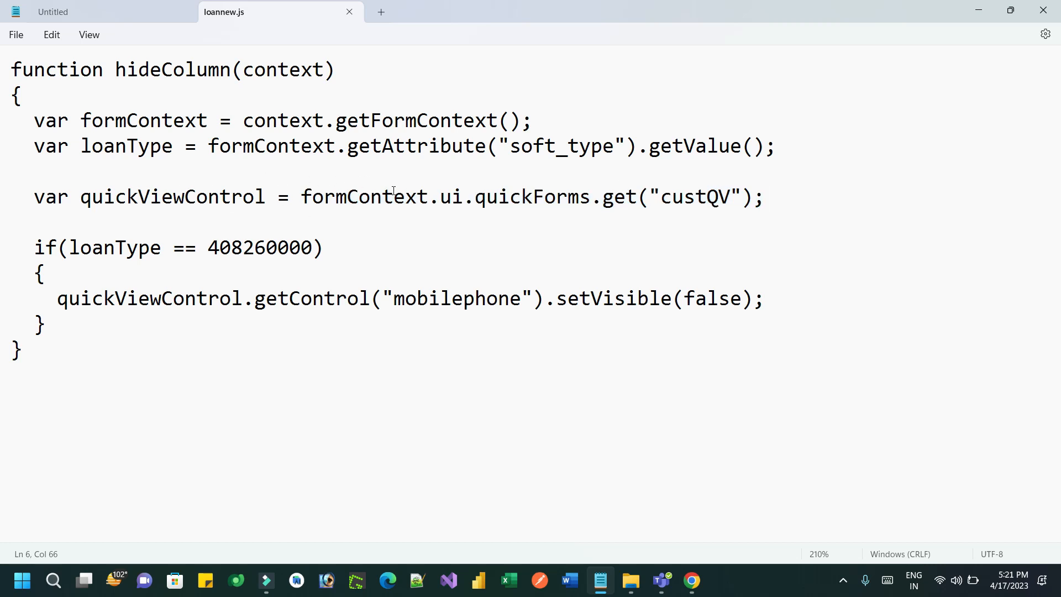
# Highlight the loan type 408260000 check and the getControl('mobilephone') call, then close Notepad.
pyautogui.doubleClick(116, 248)
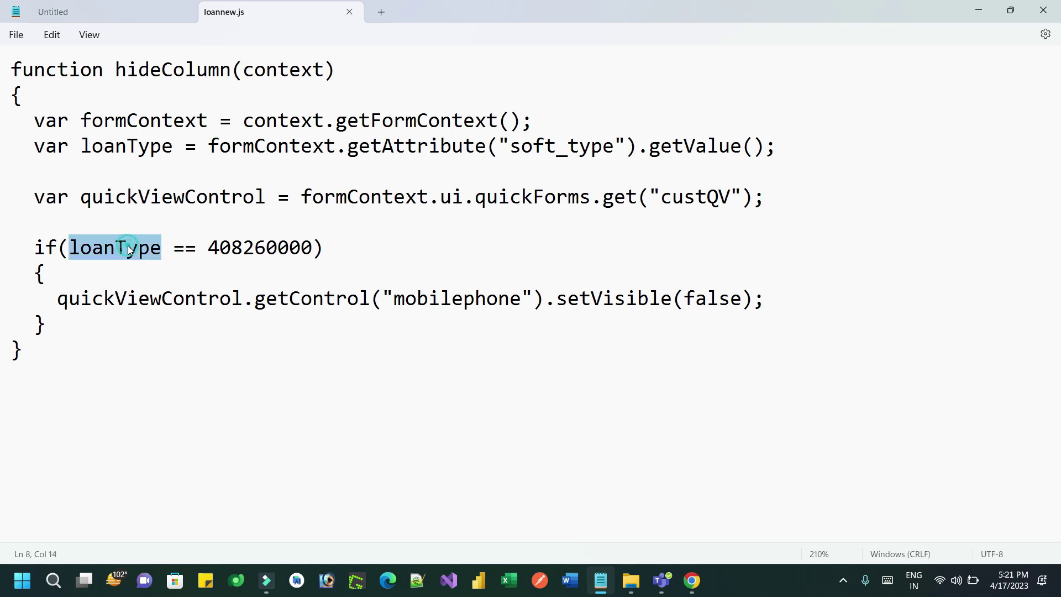
pyautogui.doubleClick(259, 248)
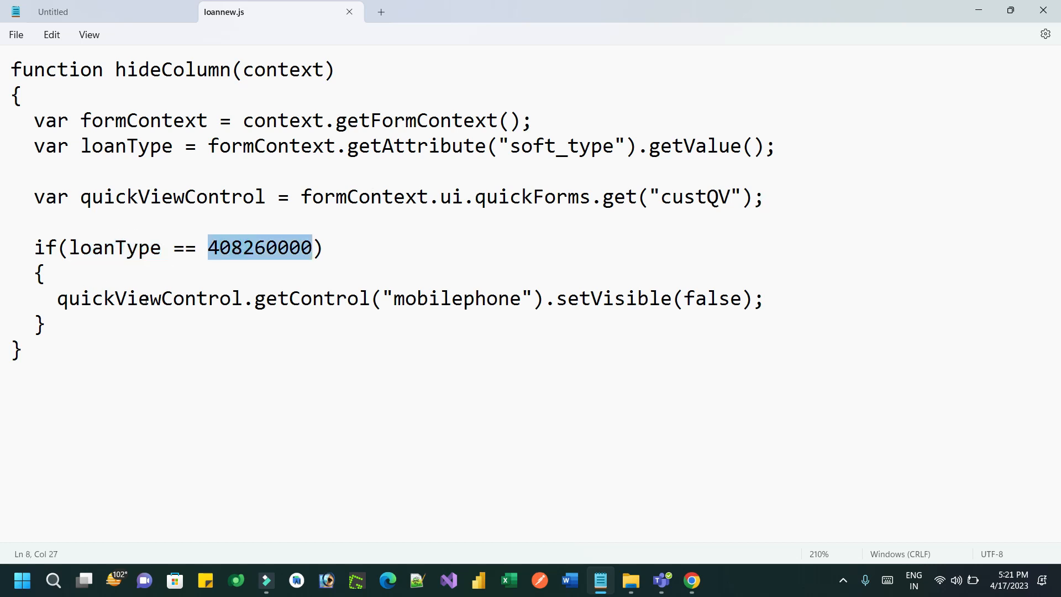
pyautogui.doubleClick(325, 298)
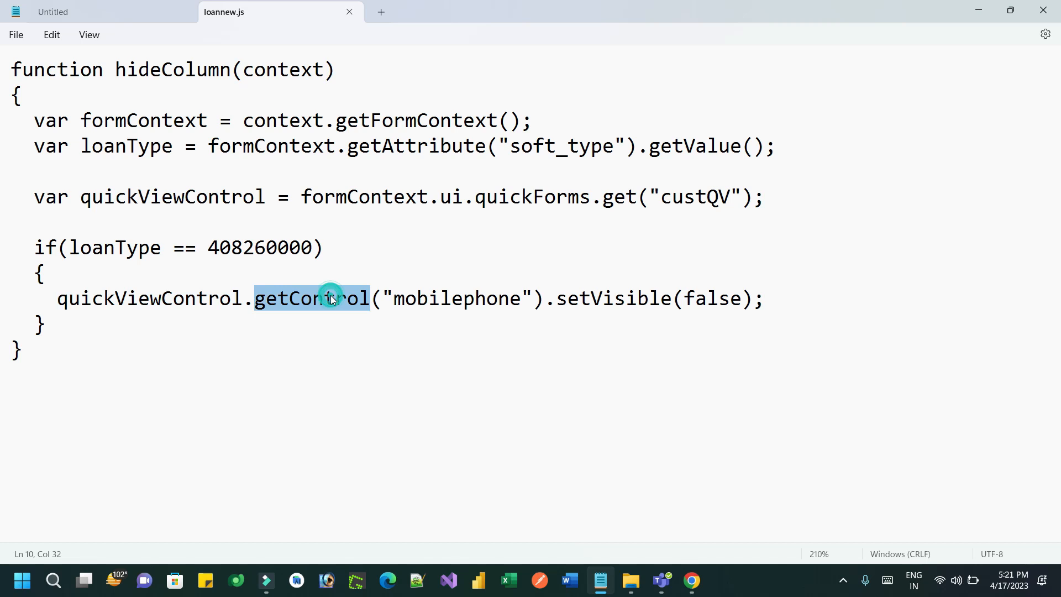
pyautogui.doubleClick(458, 298)
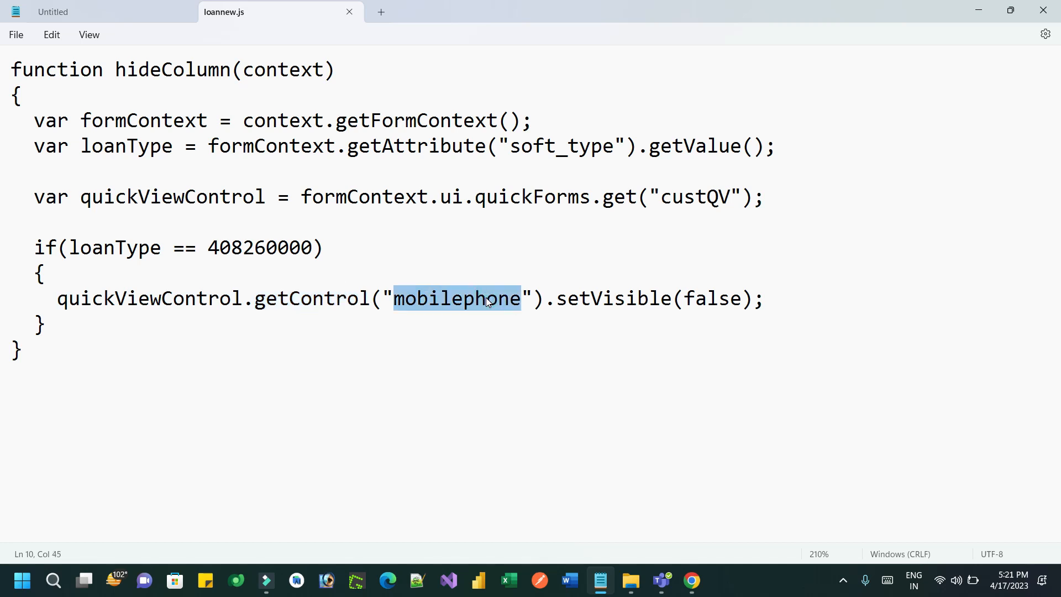
pyautogui.doubleClick(614, 298)
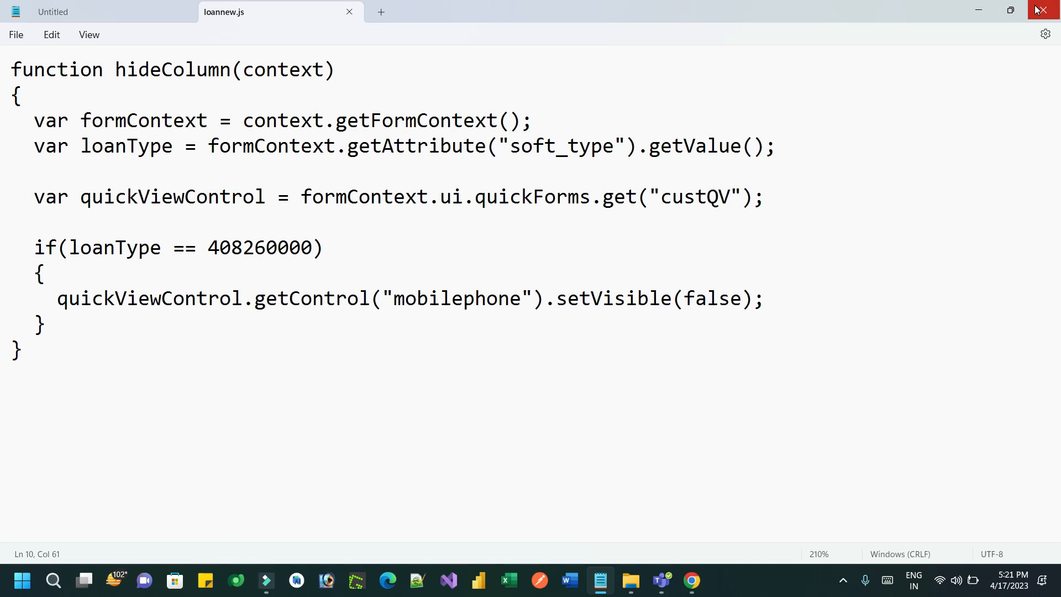
pyautogui.moveTo(1039, 9)
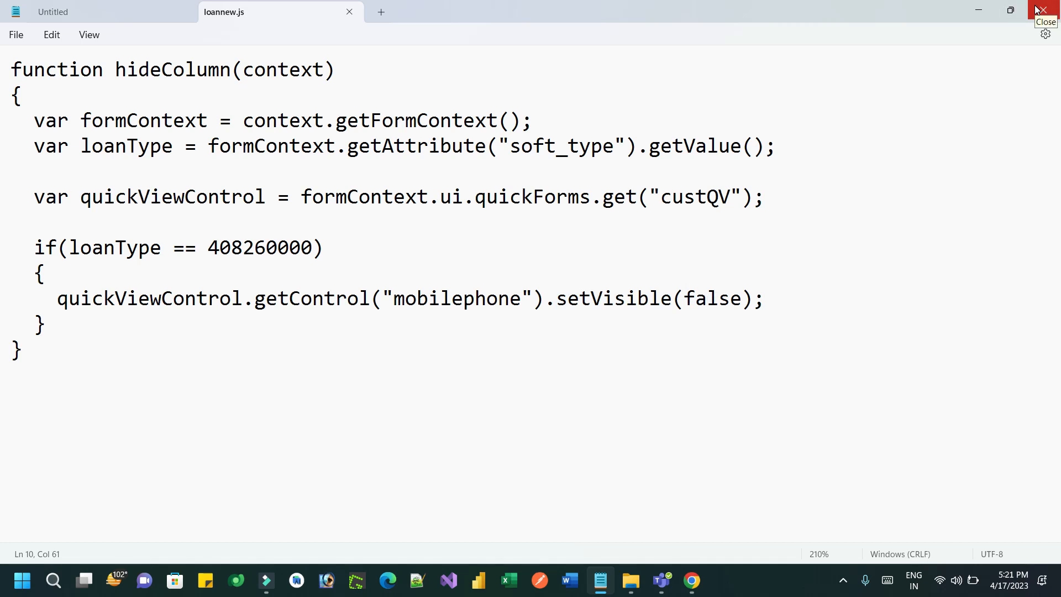
pyautogui.click(1039, 9)
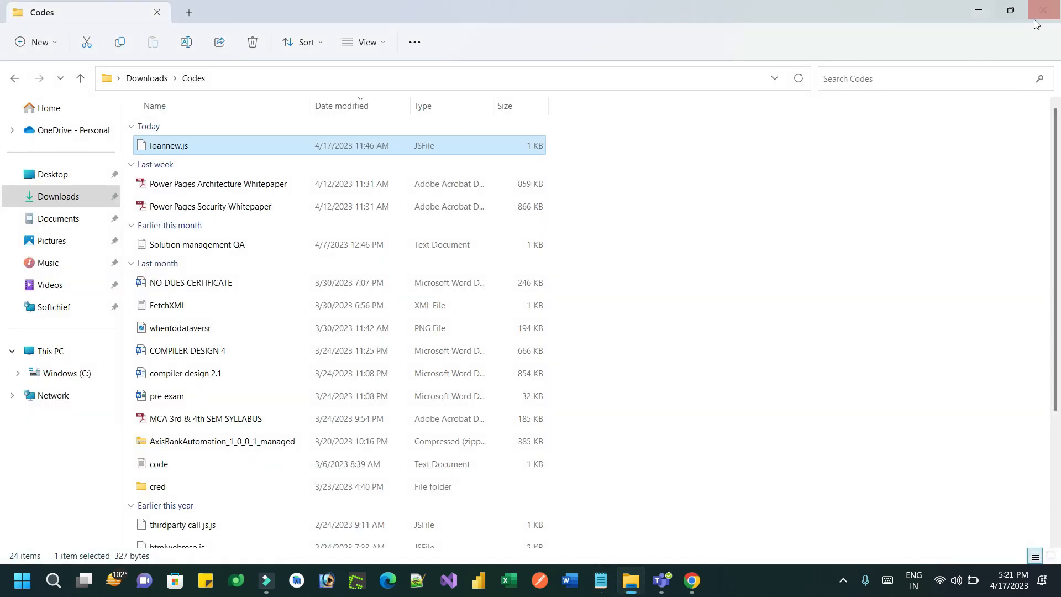